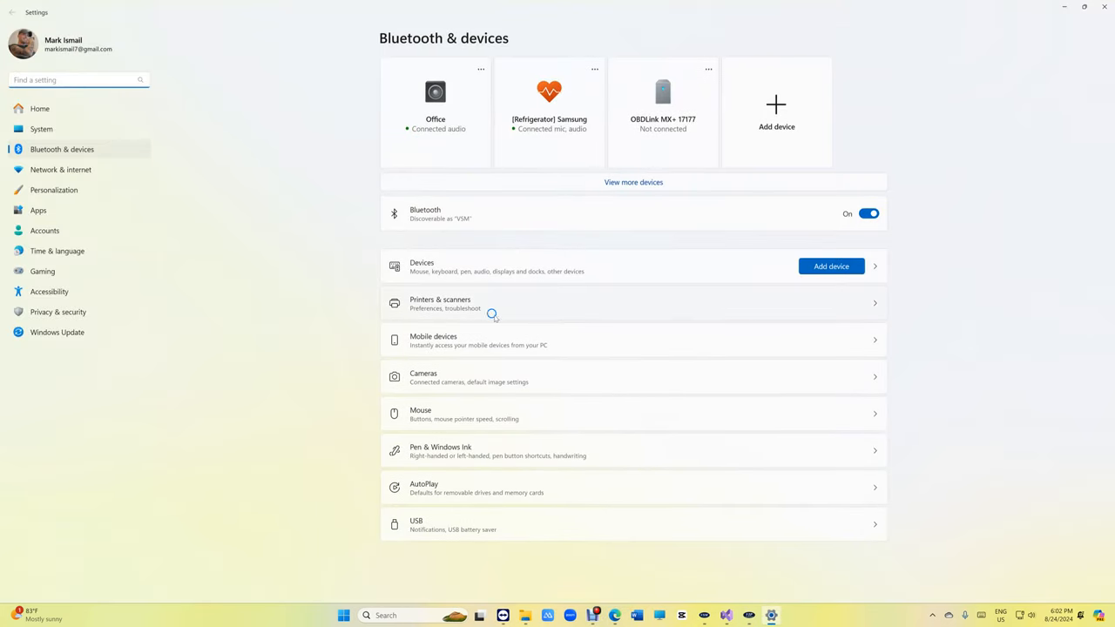
# Review the Printers & scanners list, confirming no TD-4520TN printer is installed yet.
pyautogui.click(634, 303)
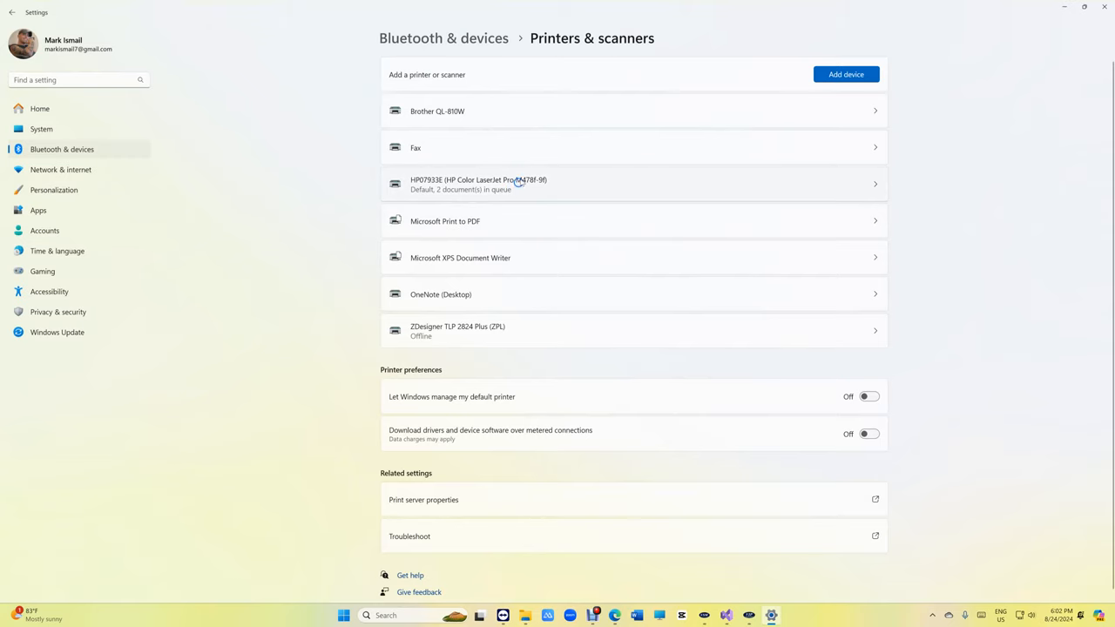
pyautogui.click(437, 111)
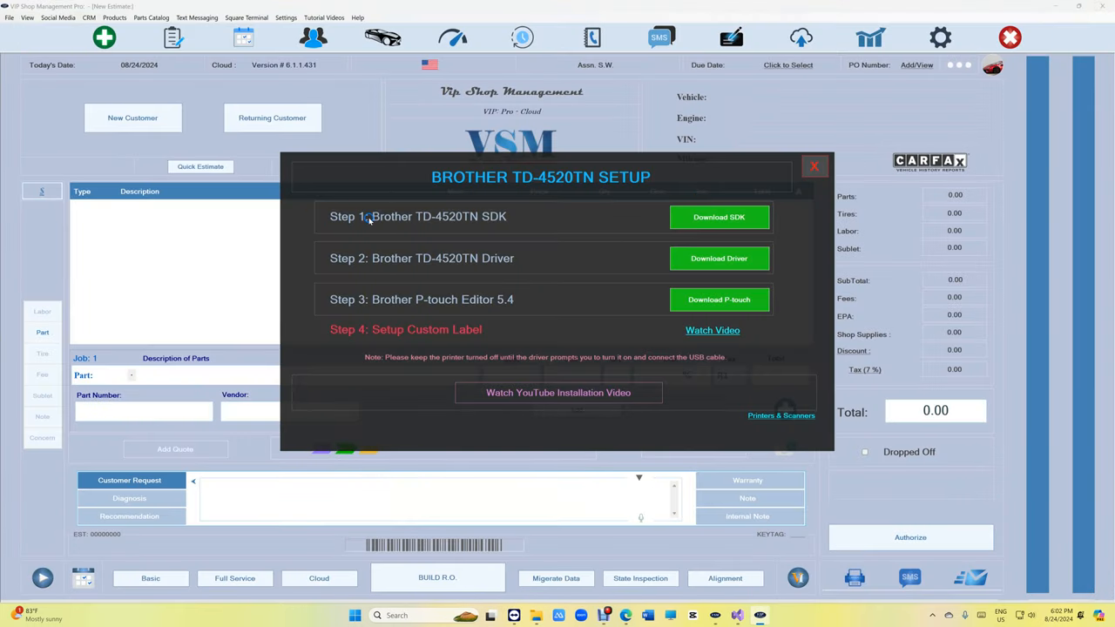
# Run the Step 1 SDK installer and remove the existing Brother b-PAC3 SDK.
pyautogui.click(717, 216)
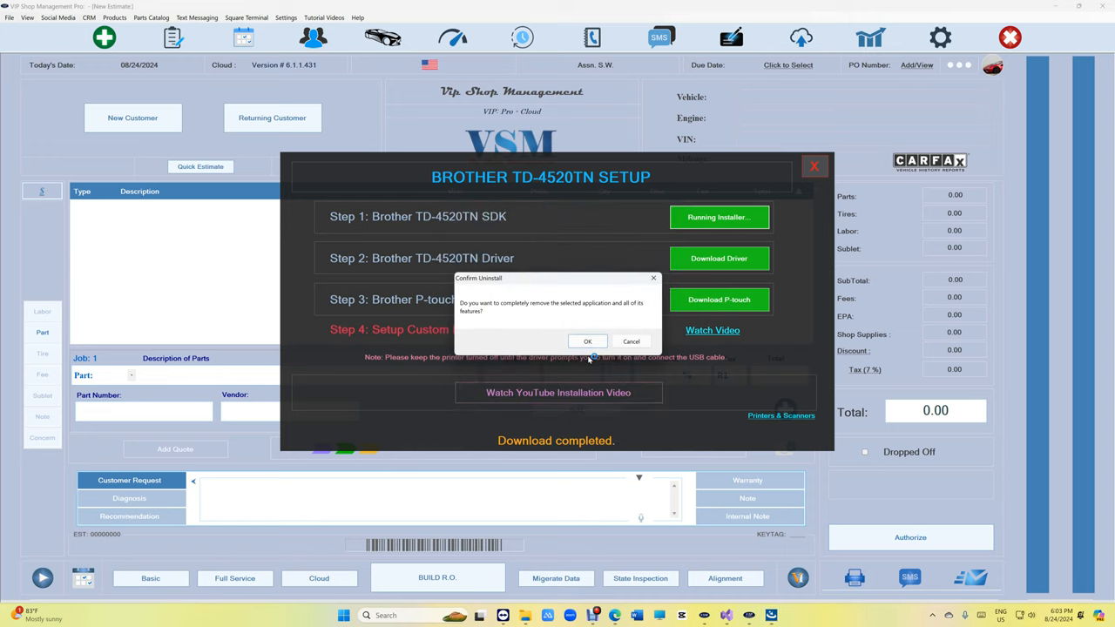
pyautogui.click(587, 339)
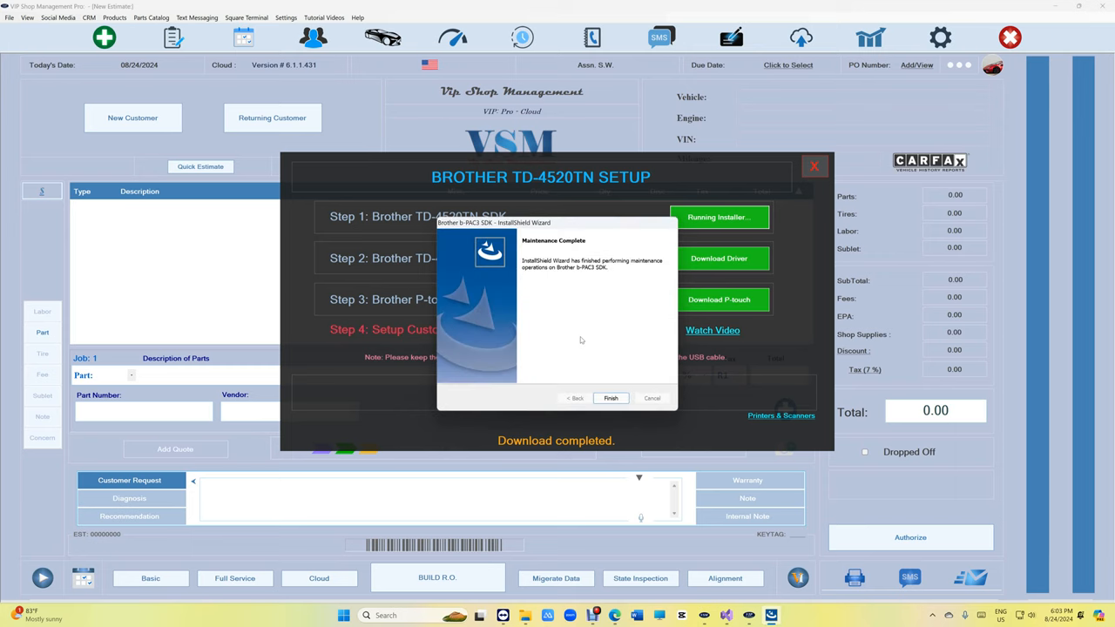
pyautogui.click(609, 397)
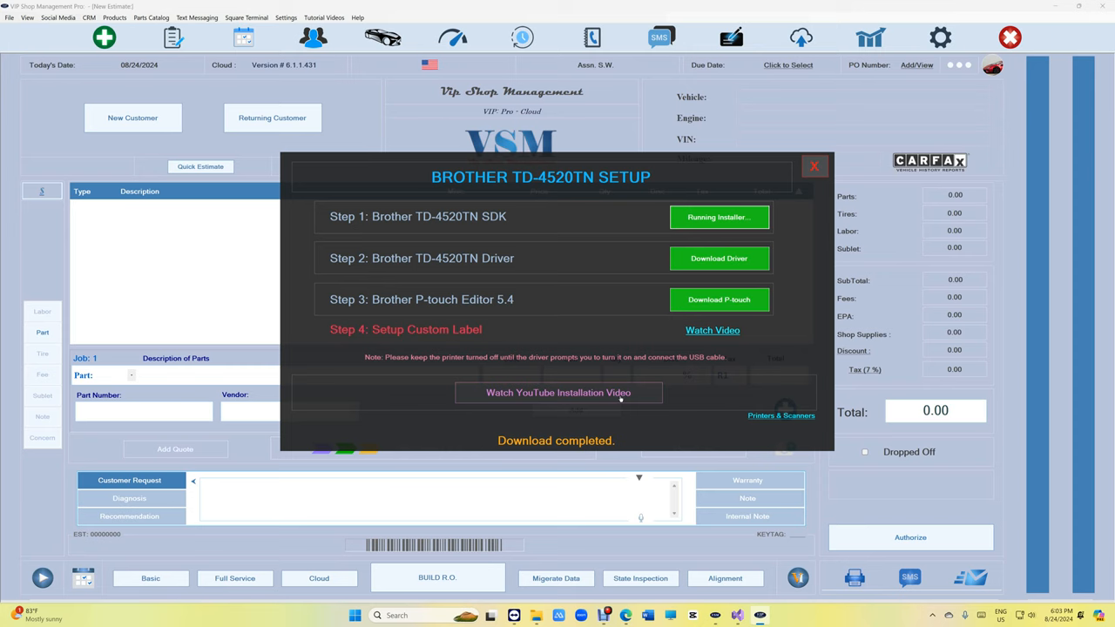
# Rerun the SDK installer, accepting the license and default folder to reinstall b-PAC3.
pyautogui.click(718, 216)
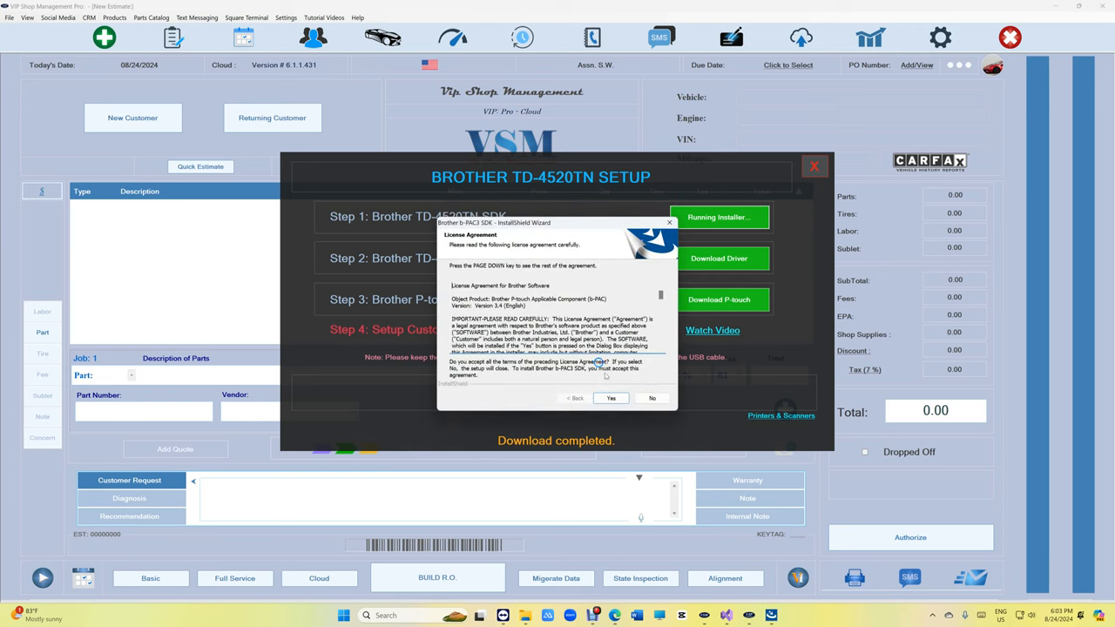
pyautogui.click(609, 397)
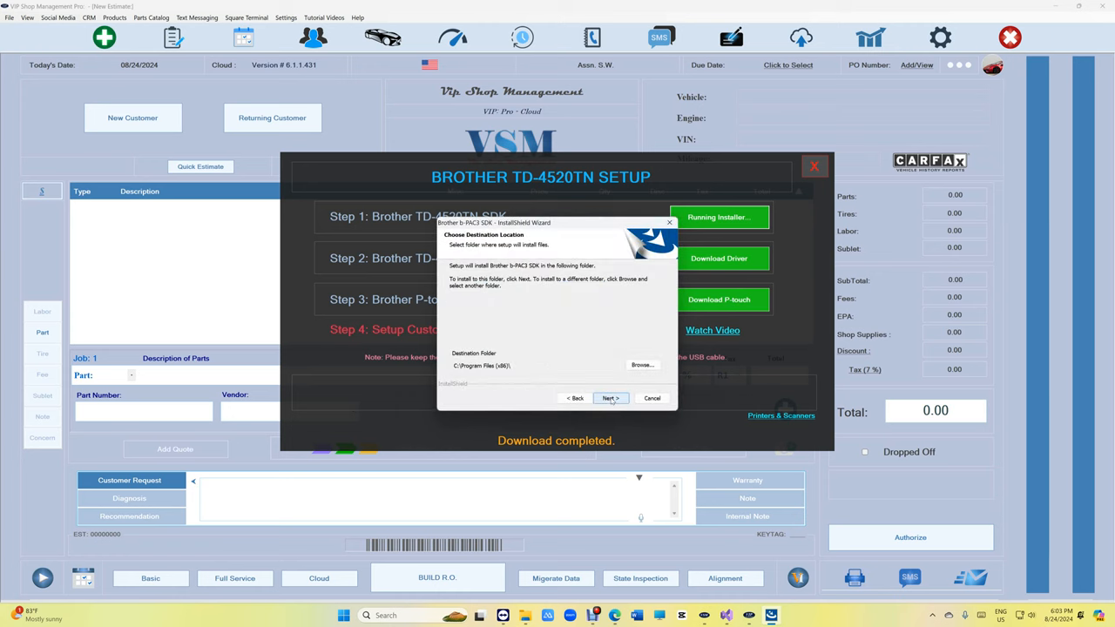
pyautogui.click(609, 397)
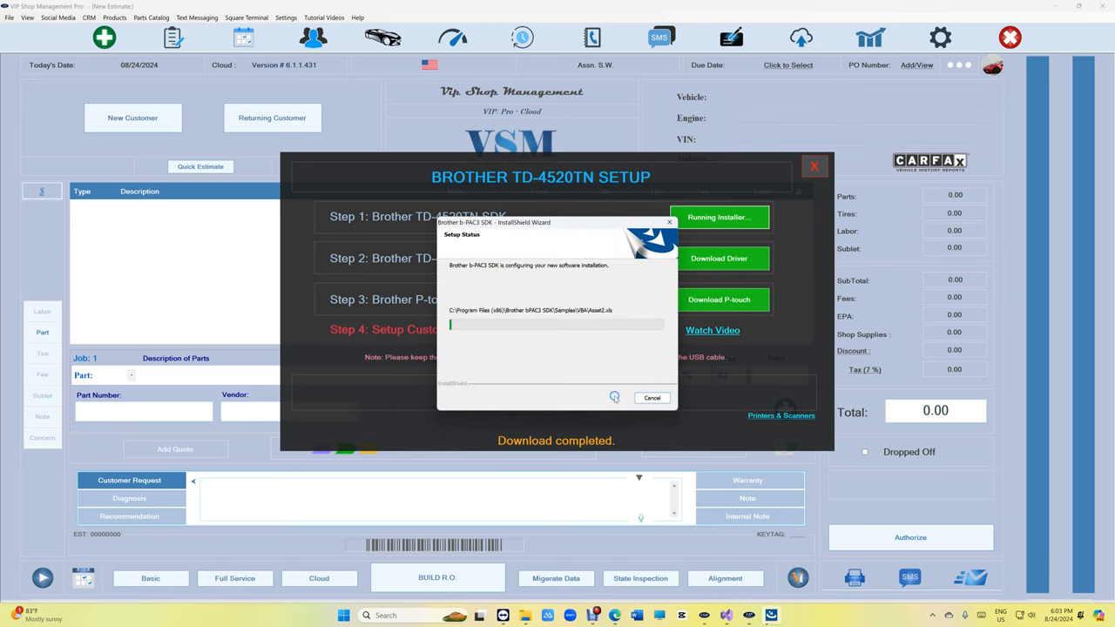
pyautogui.click(613, 397)
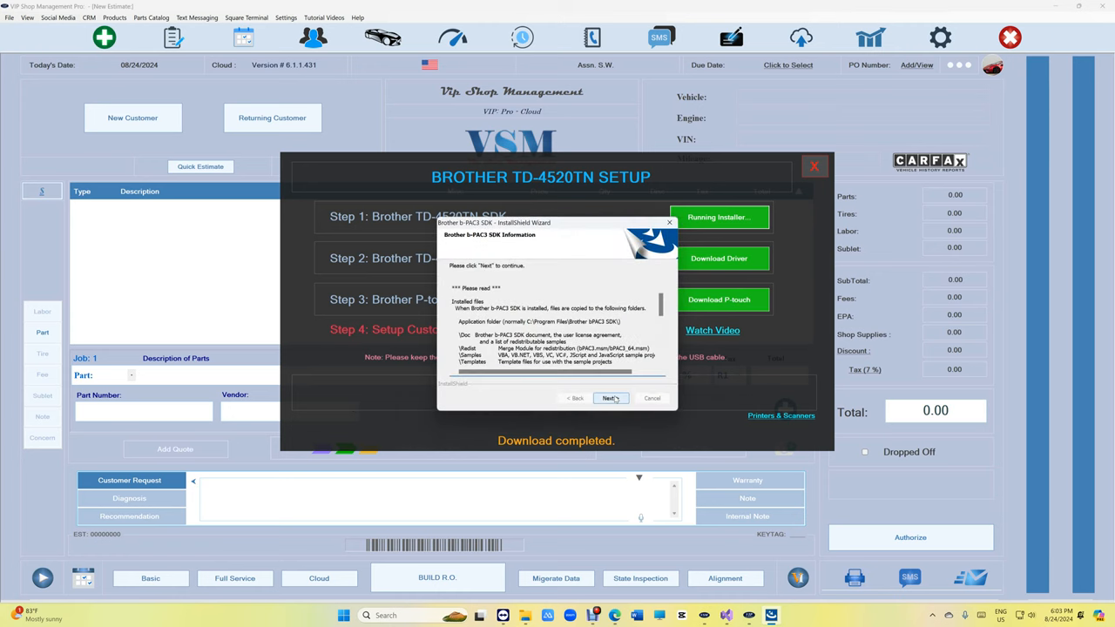
pyautogui.click(610, 397)
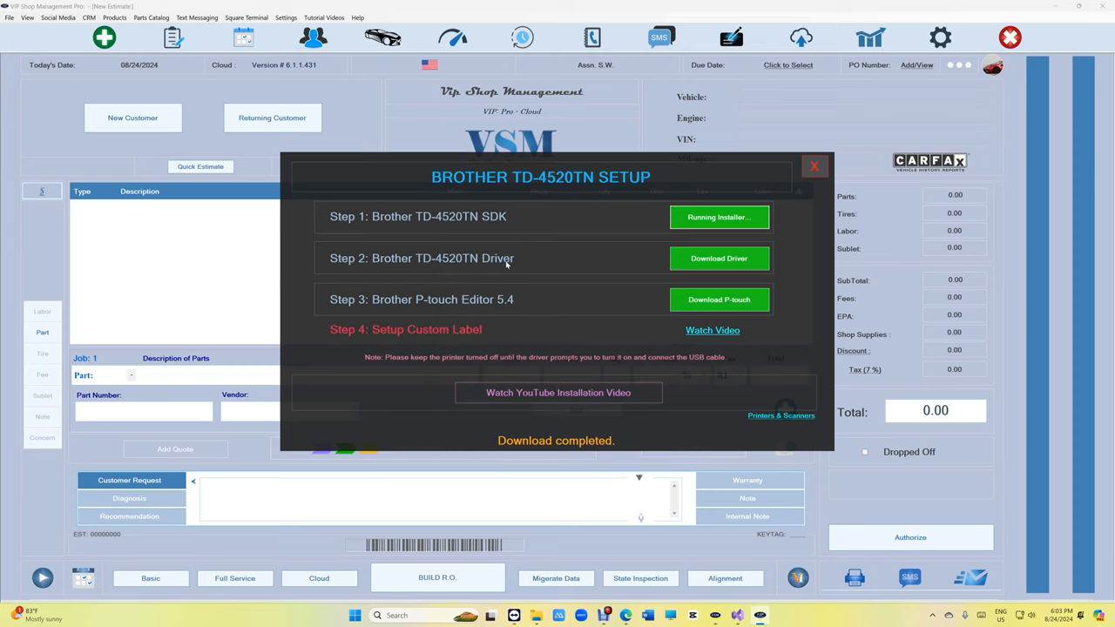
pyautogui.moveTo(486, 363)
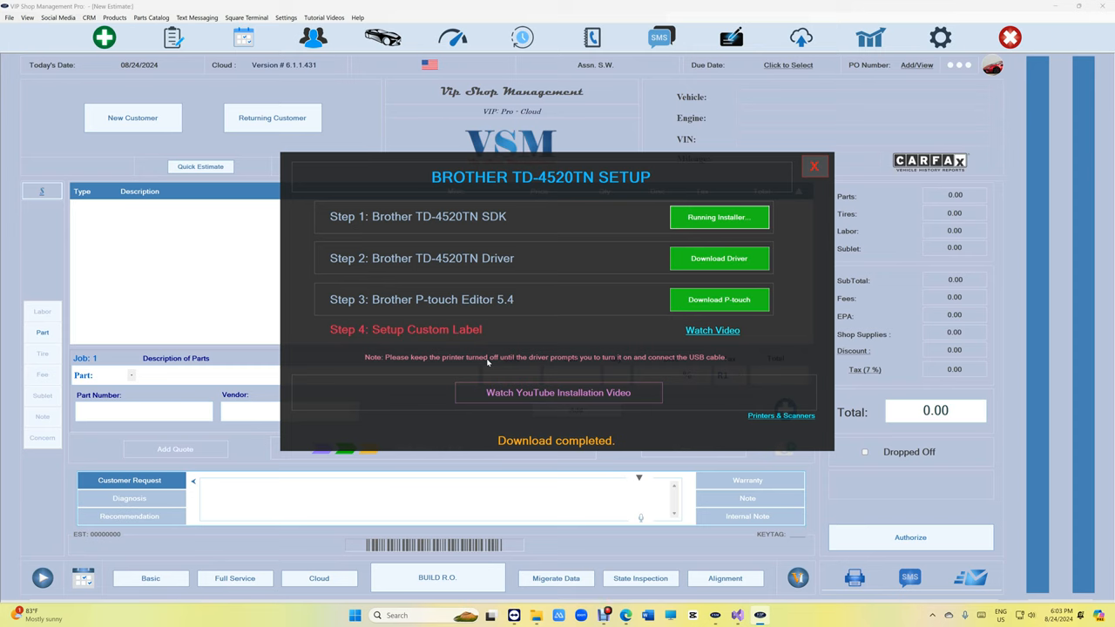
# Install the Step 2 TD-4520TN driver for a local USB connection and dismiss the cable prompt.
pyautogui.click(718, 258)
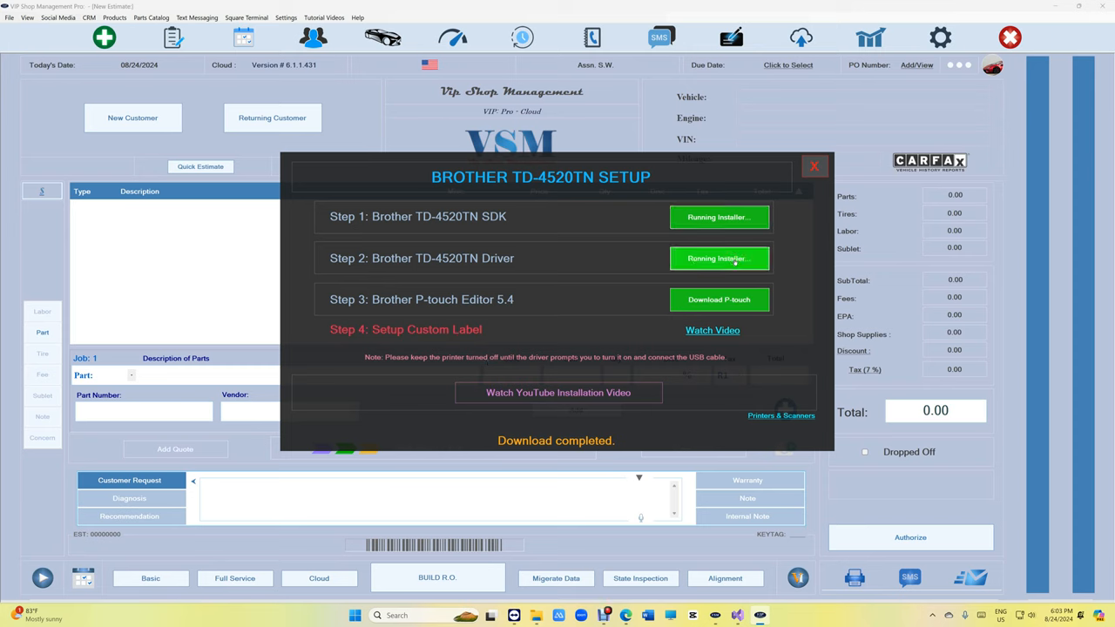
pyautogui.click(718, 258)
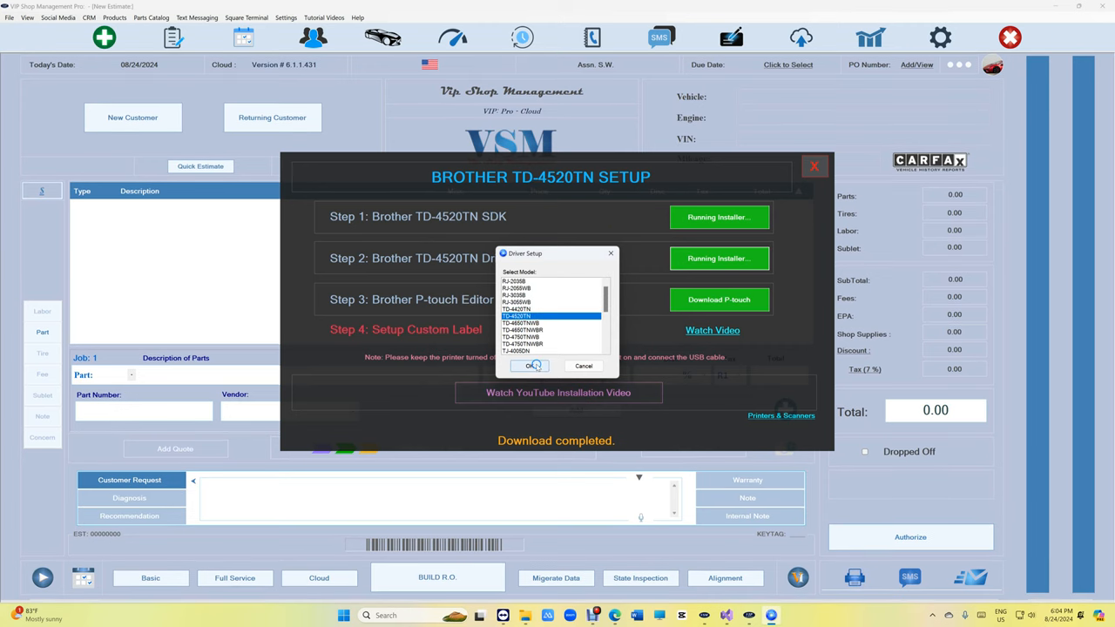
pyautogui.click(530, 365)
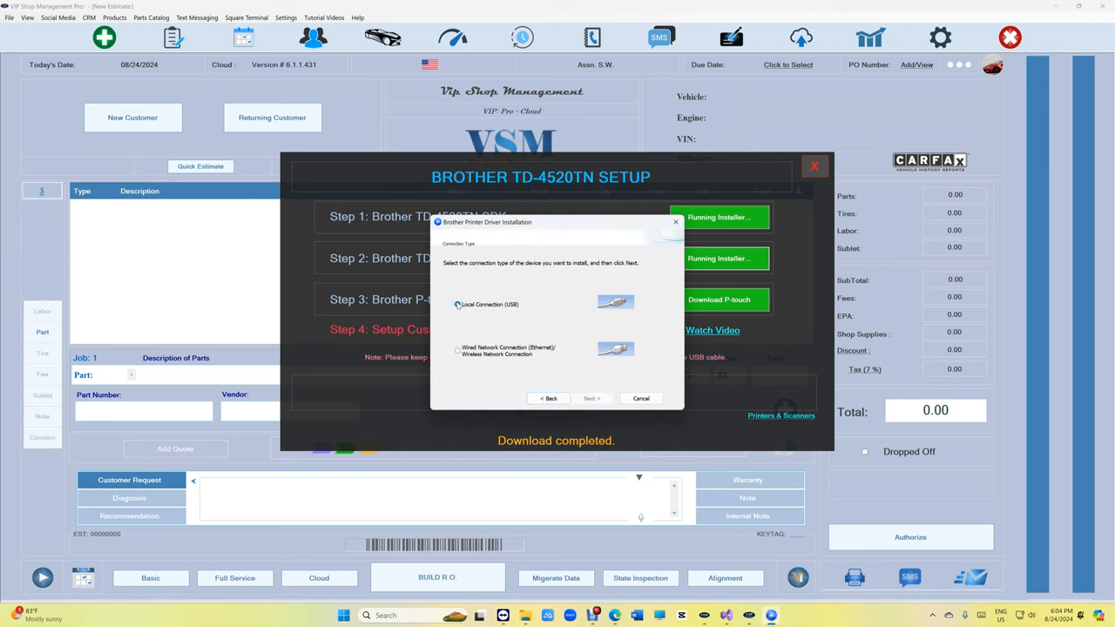
pyautogui.click(457, 303)
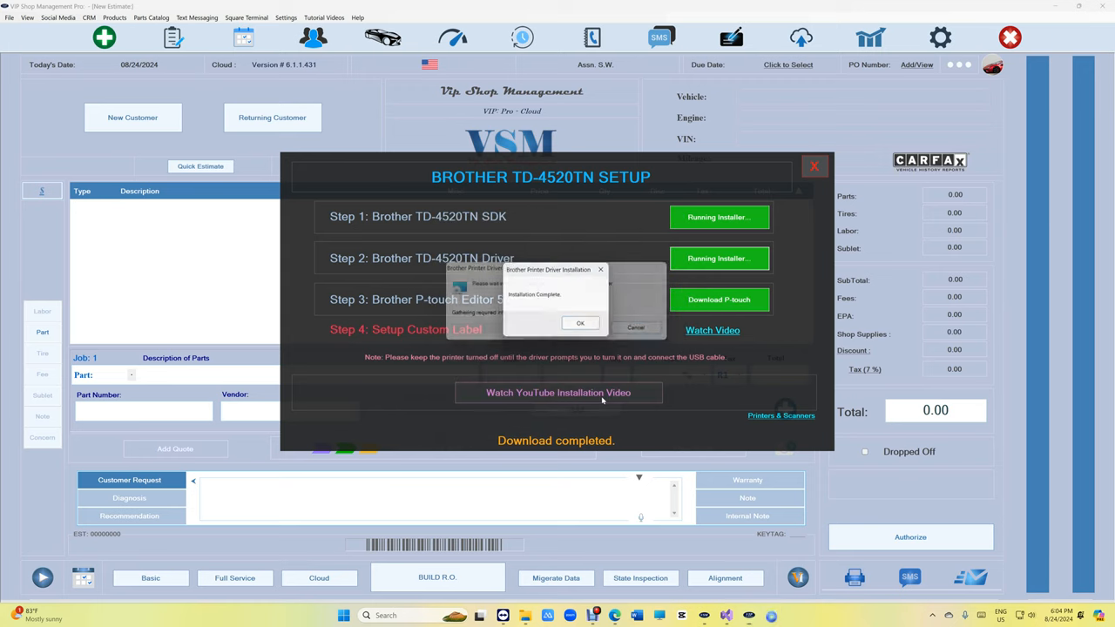
pyautogui.click(580, 322)
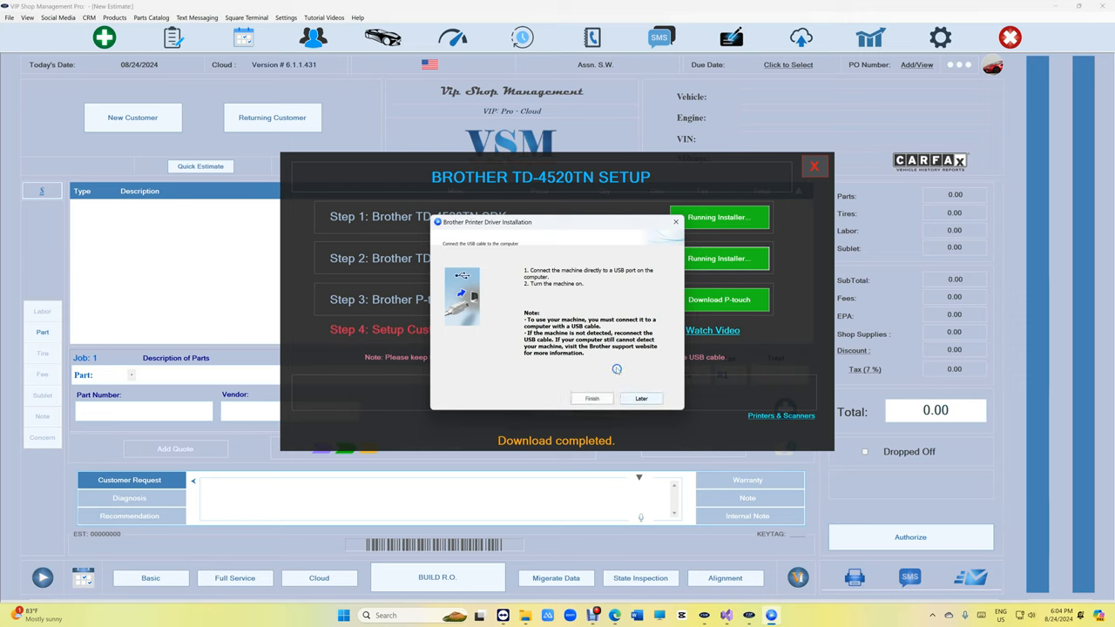
pyautogui.click(641, 398)
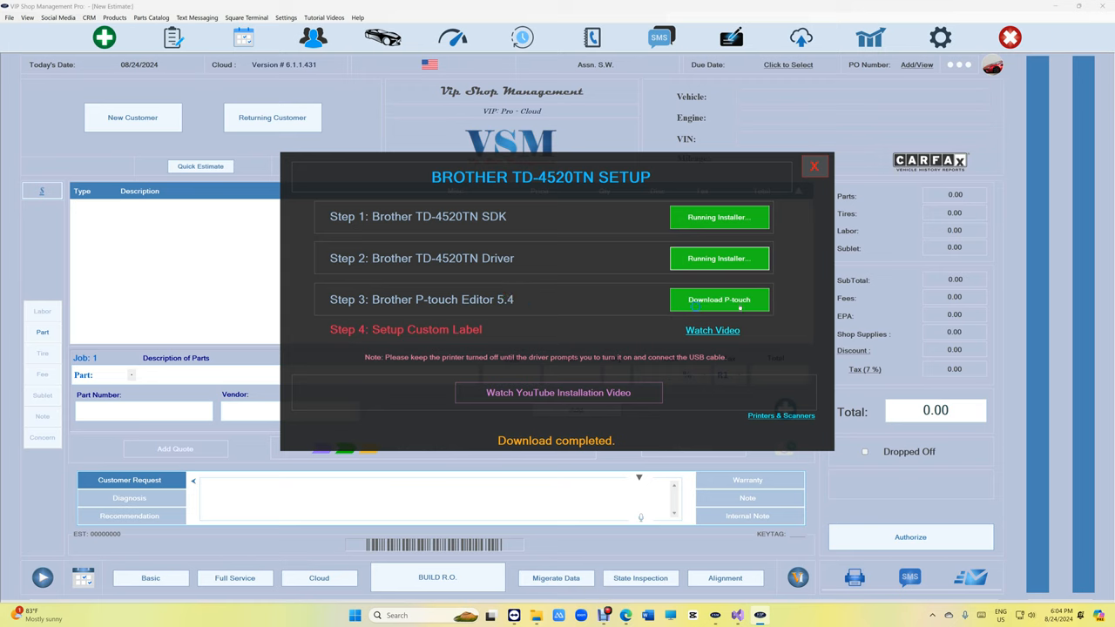
# Install Step 3 P-touch Editor 5.4, accepting its license, and close the finished installer.
pyautogui.click(717, 299)
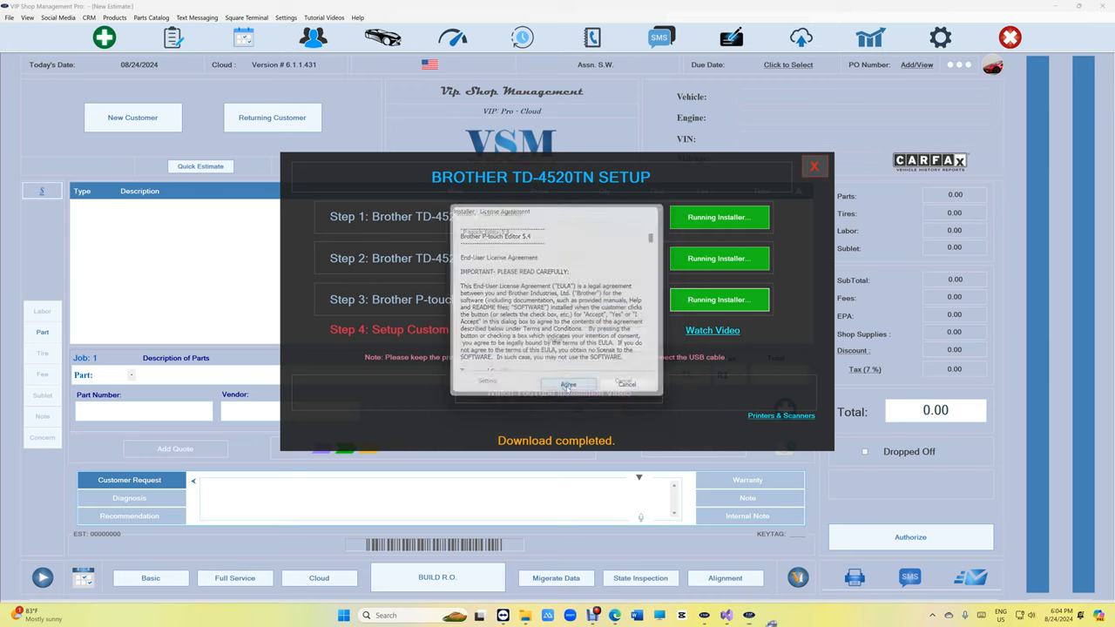
pyautogui.click(568, 385)
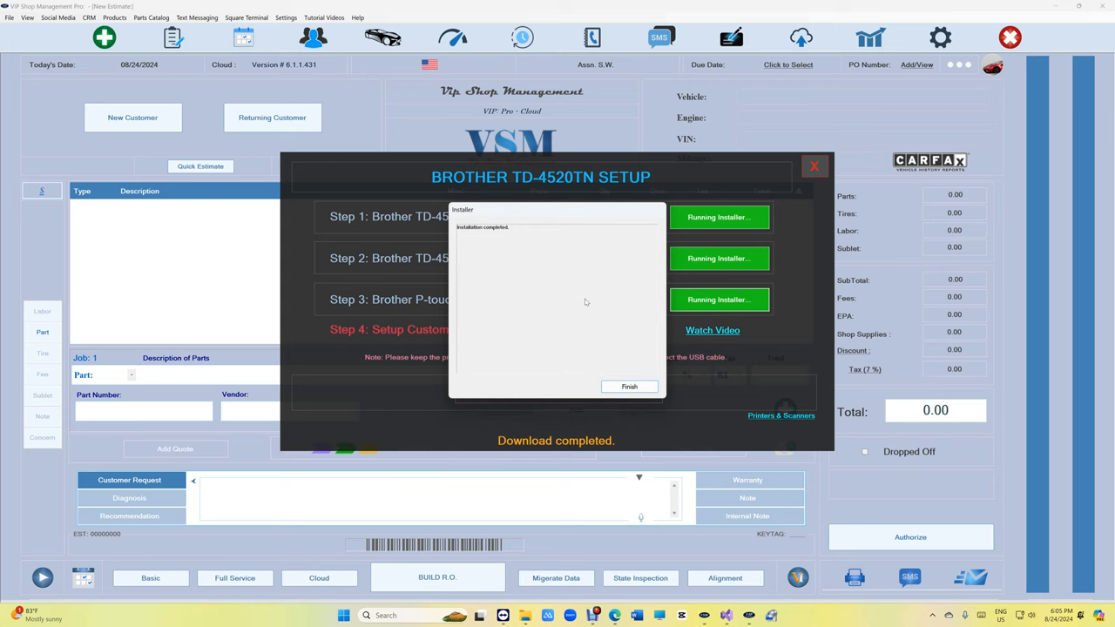
pyautogui.click(628, 387)
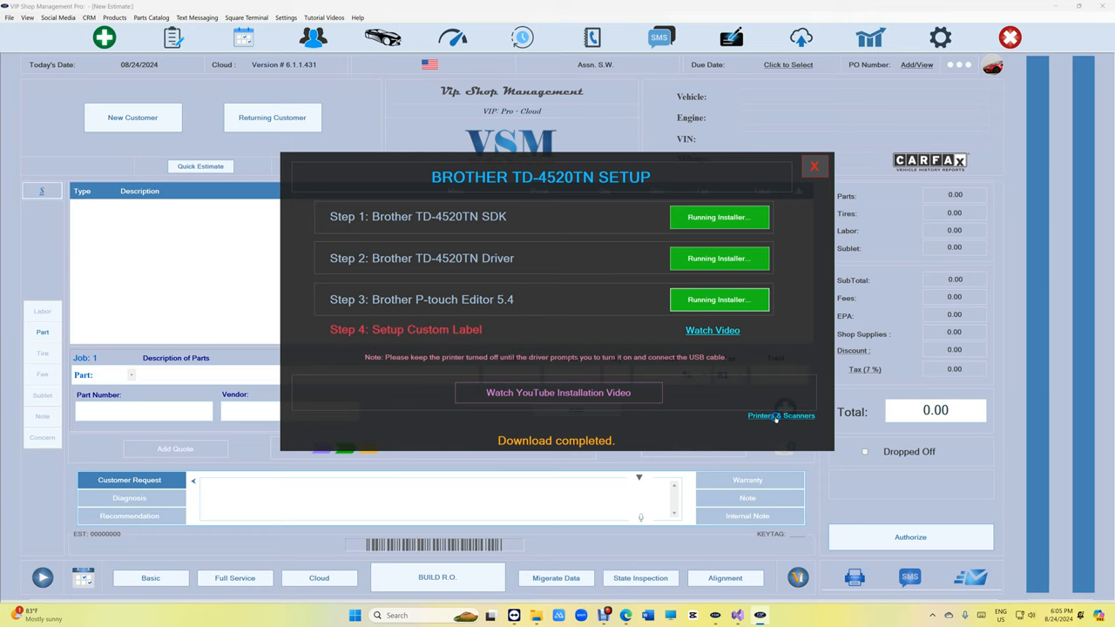
# From VSM, reach the Brother TD-4520TN (300 dpi) printer's settings page in Windows.
pyautogui.click(780, 415)
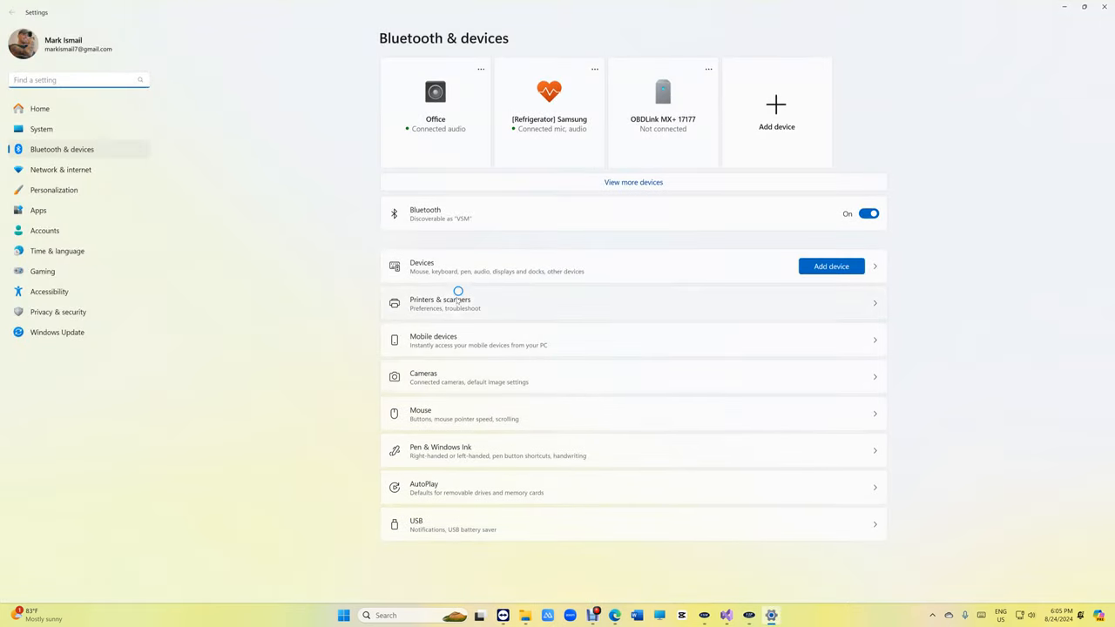
pyautogui.click(439, 303)
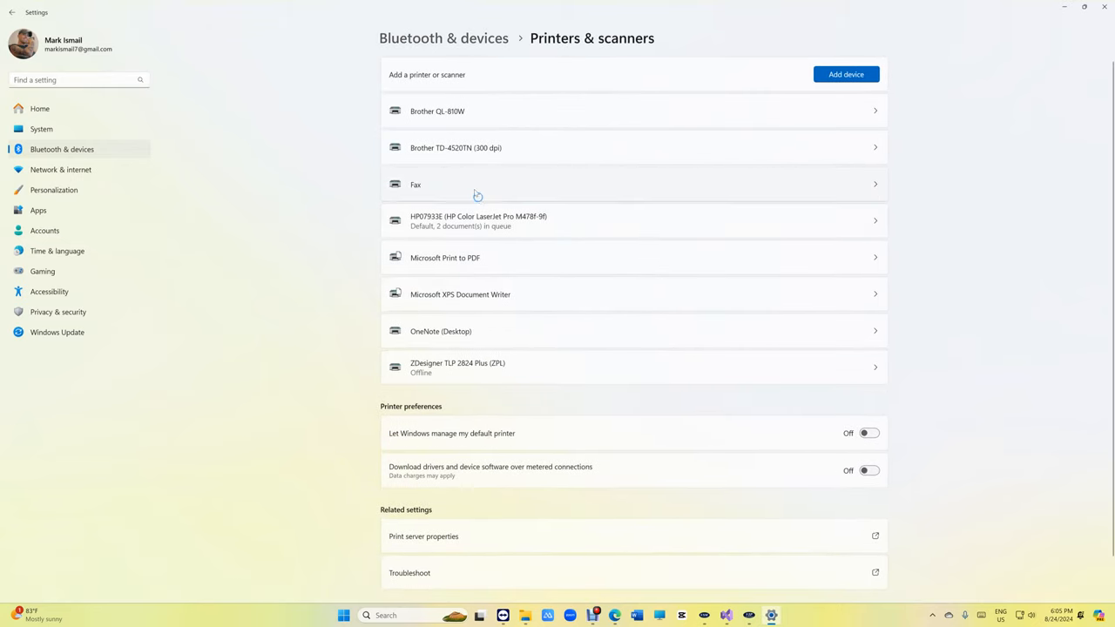
pyautogui.click(457, 146)
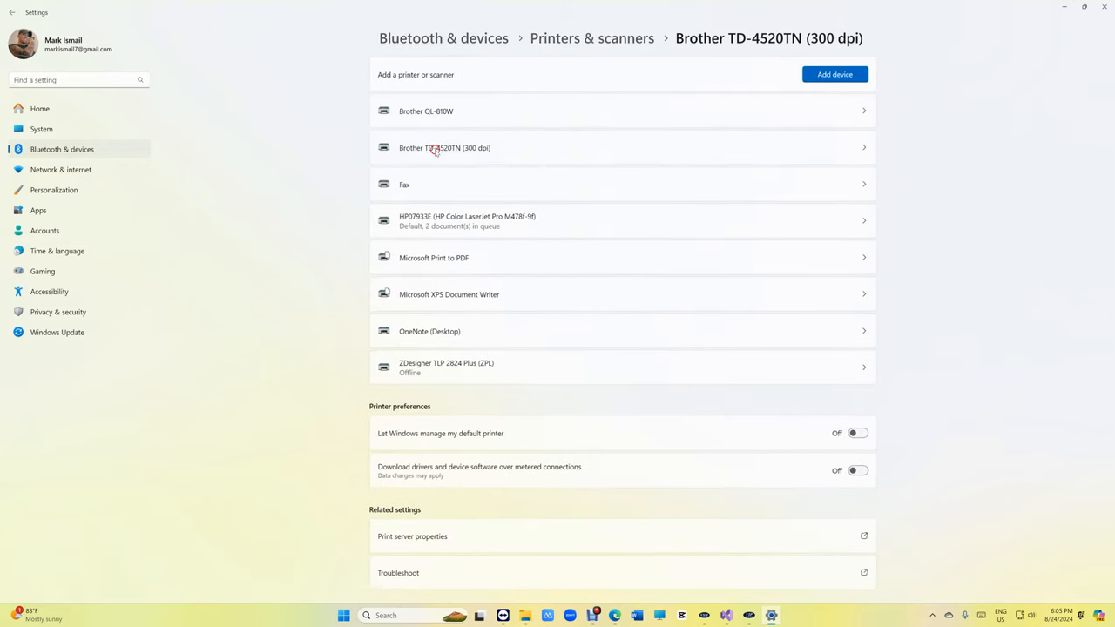
pyautogui.click(444, 146)
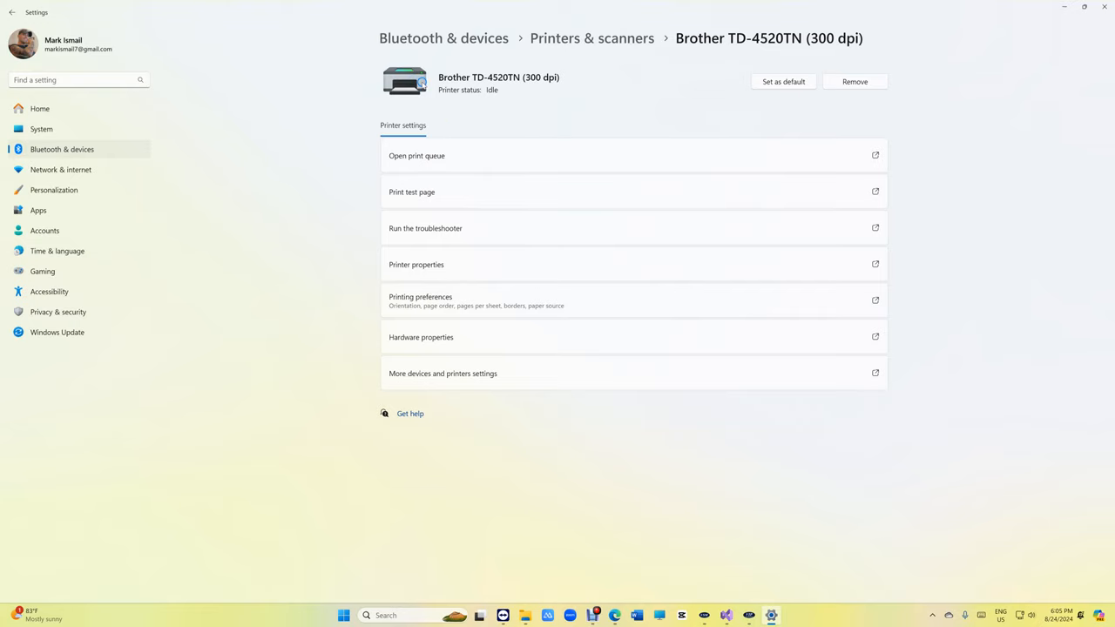
# In the printer's printing preferences, start a new media size from the Basic settings media list.
pyautogui.click(419, 300)
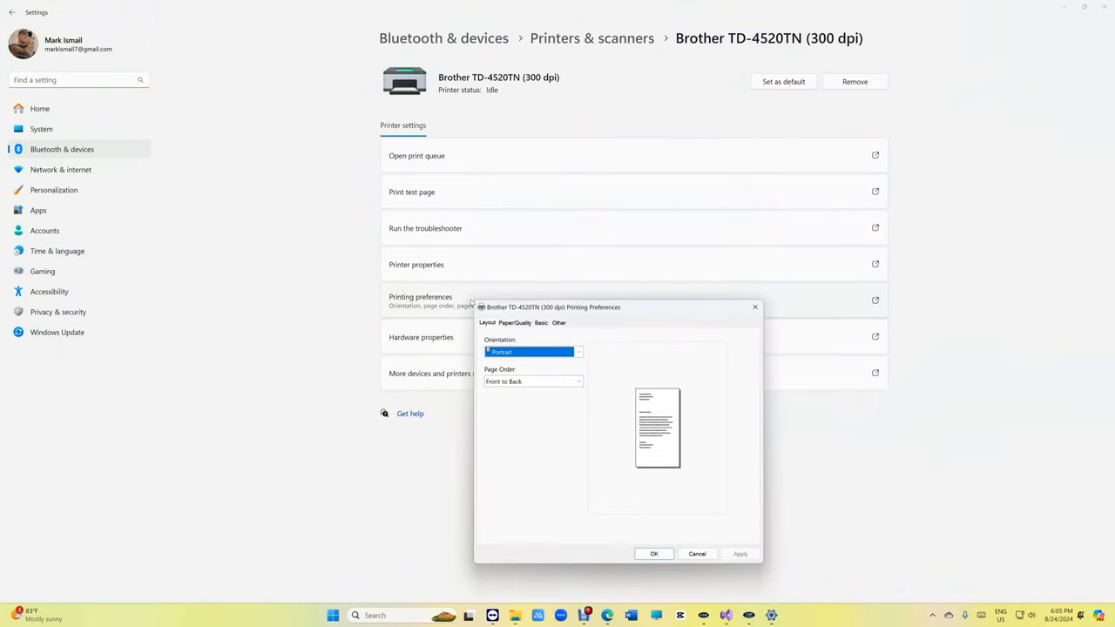
pyautogui.click(540, 322)
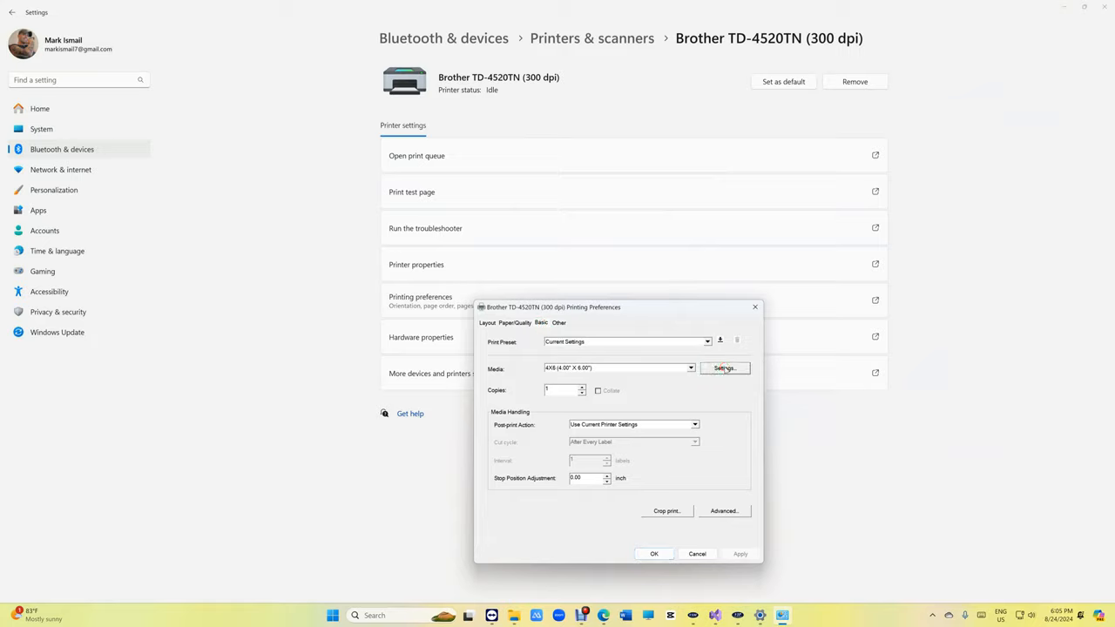
pyautogui.click(725, 368)
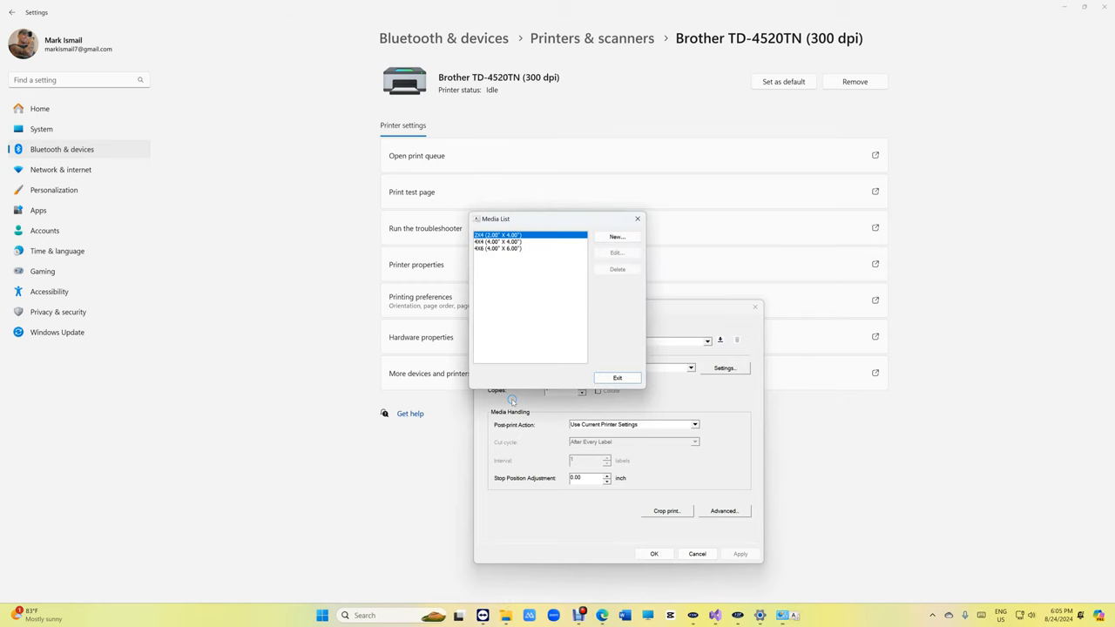
pyautogui.click(617, 237)
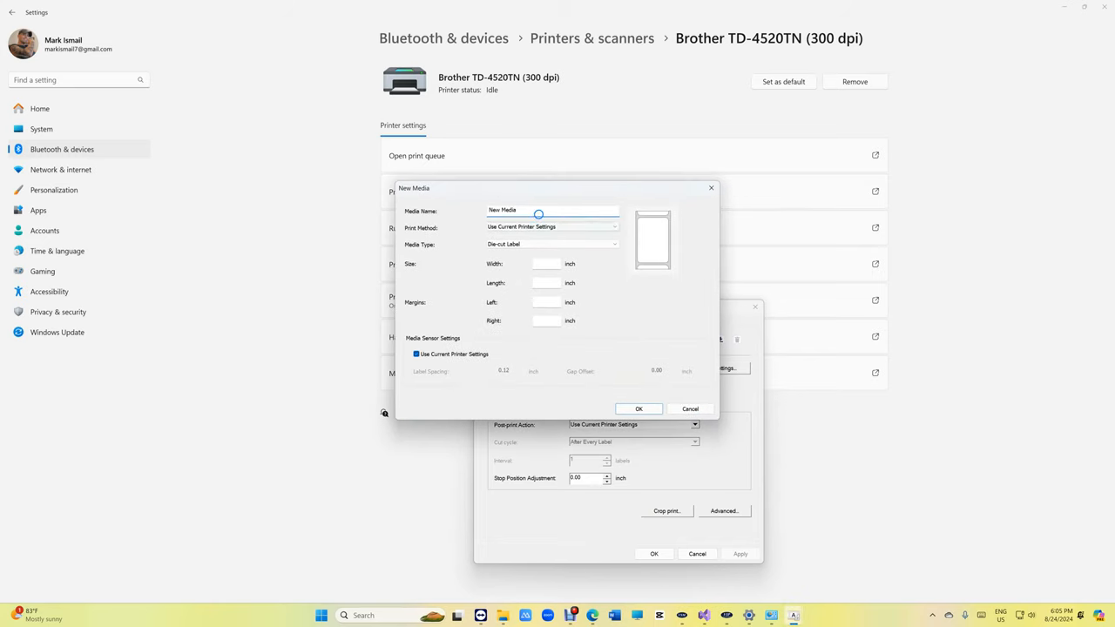
# Save a 2.25 × 1.25 inch 'Oil Change Sticker' media size, overwriting the existing entry.
pyautogui.write('Oil Change Sticker')
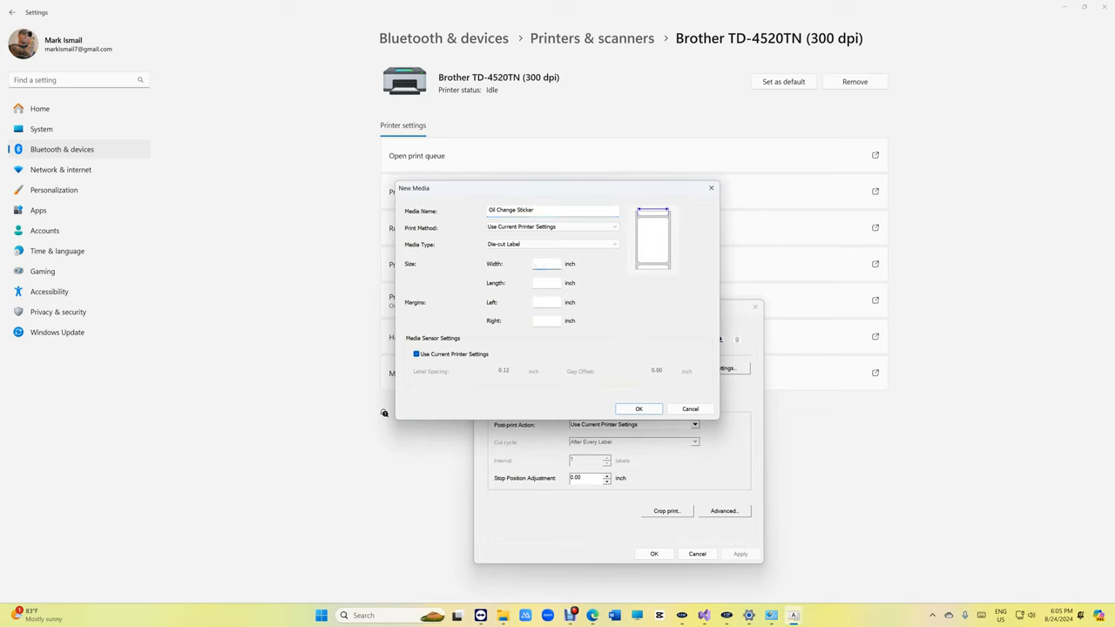
pyautogui.write('2.25')
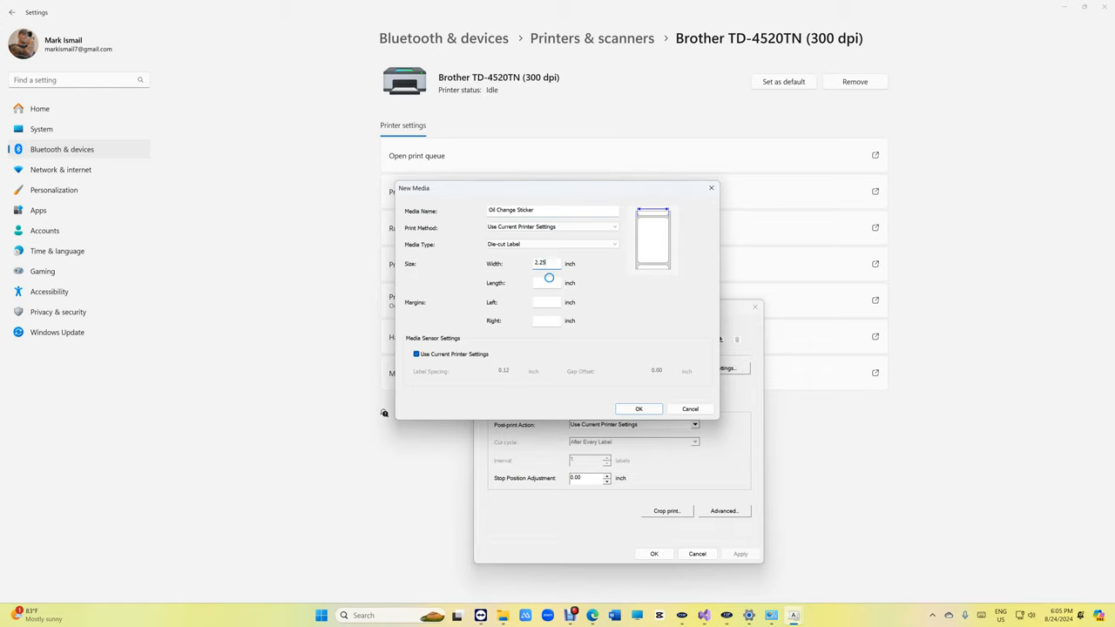
pyautogui.write('1.25')
pyautogui.click(547, 301)
pyautogui.write('0')
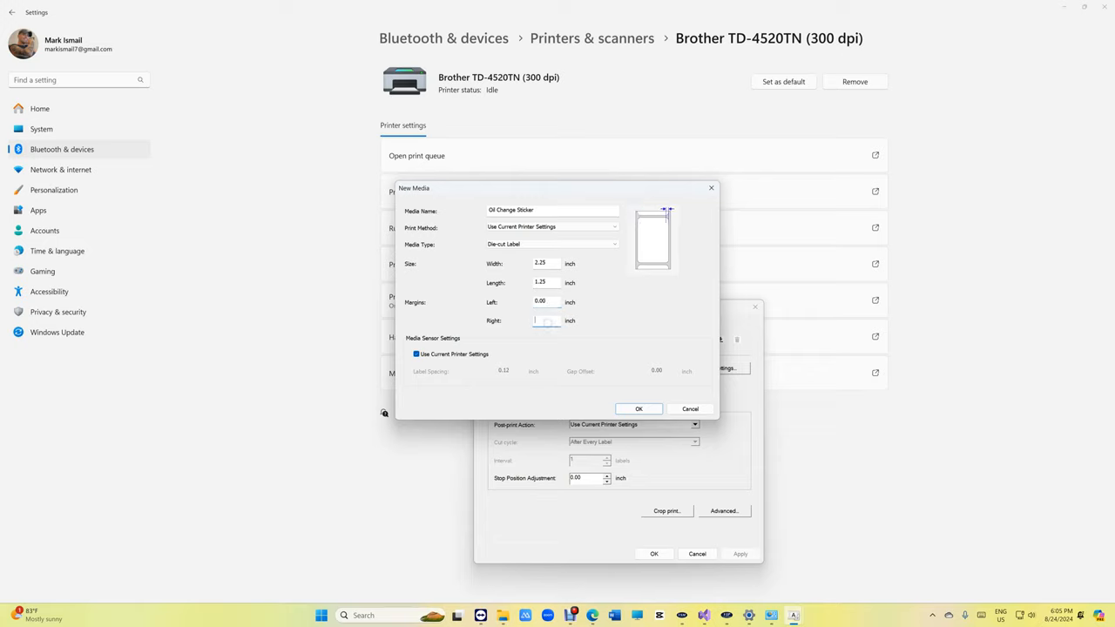
pyautogui.click(638, 408)
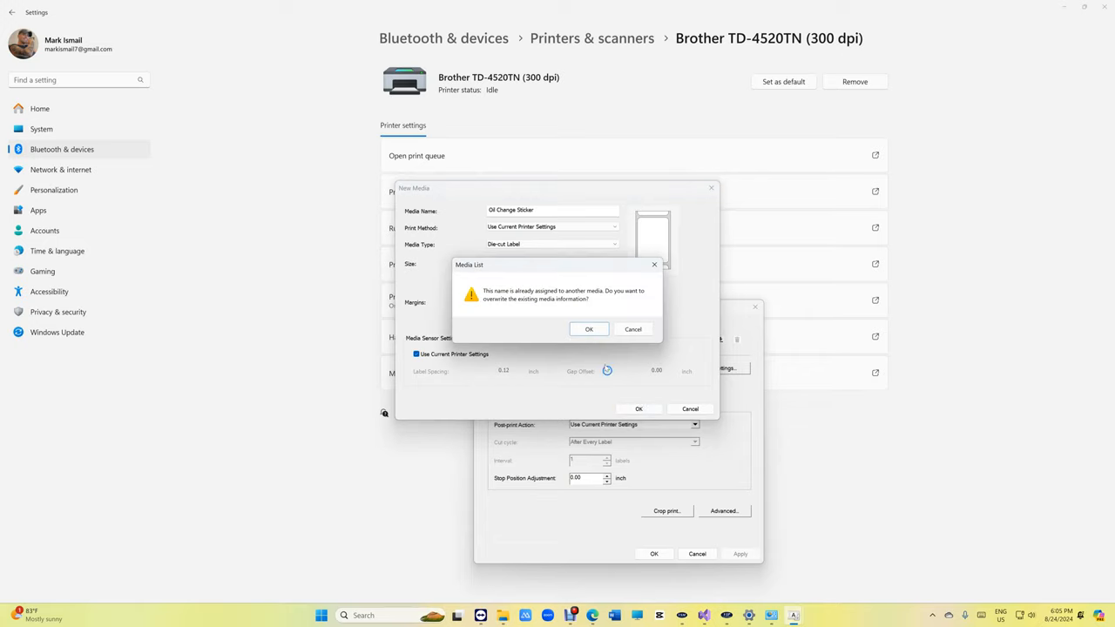
pyautogui.click(589, 327)
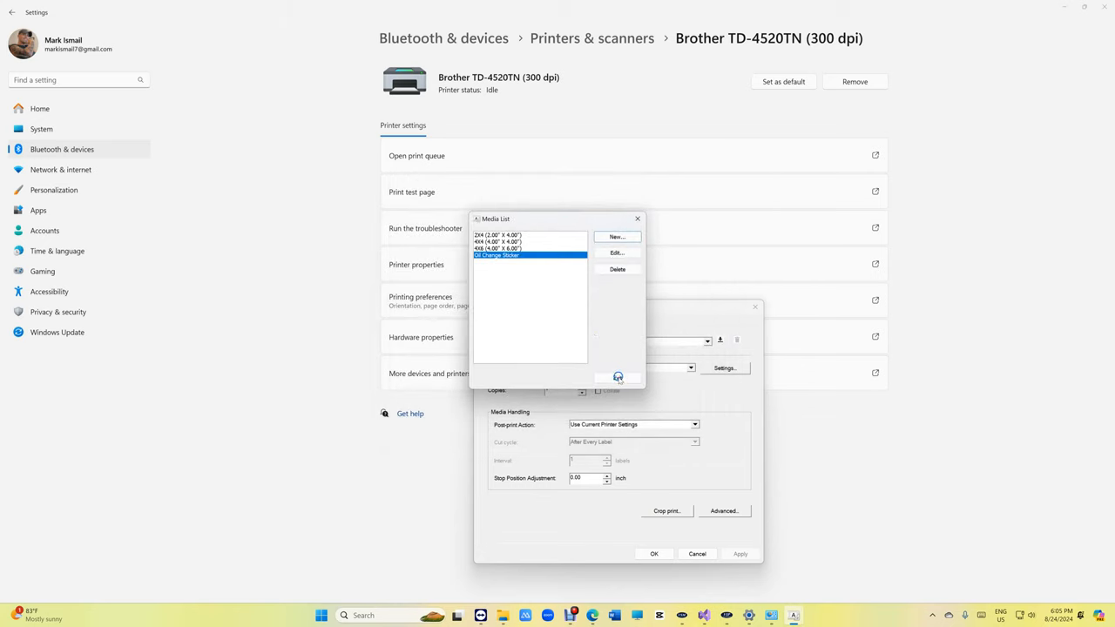
pyautogui.click(619, 376)
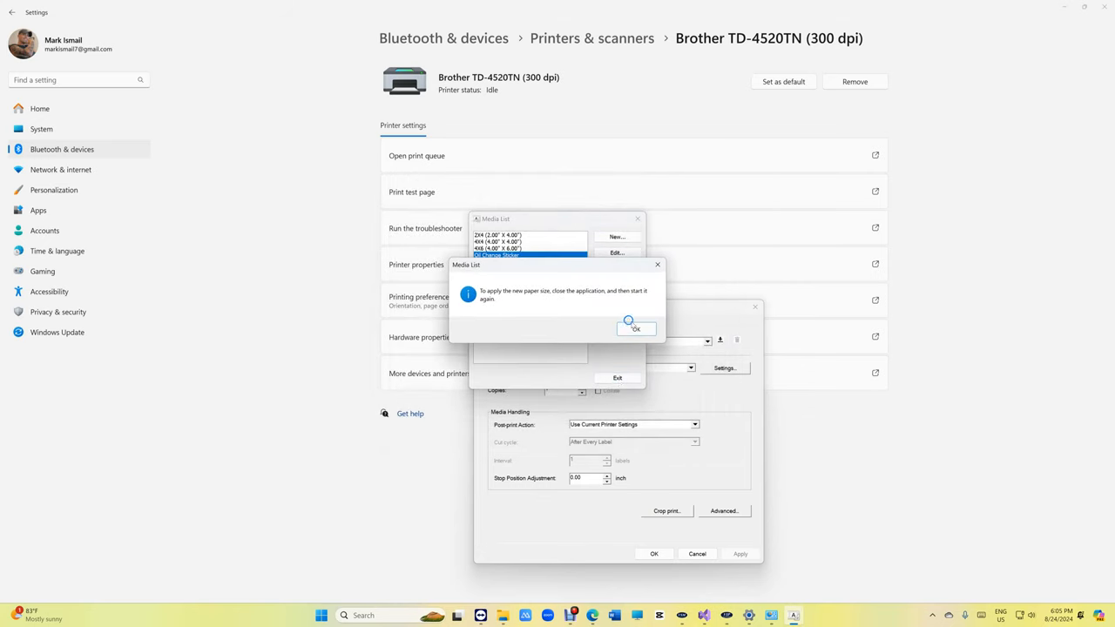
pyautogui.click(634, 329)
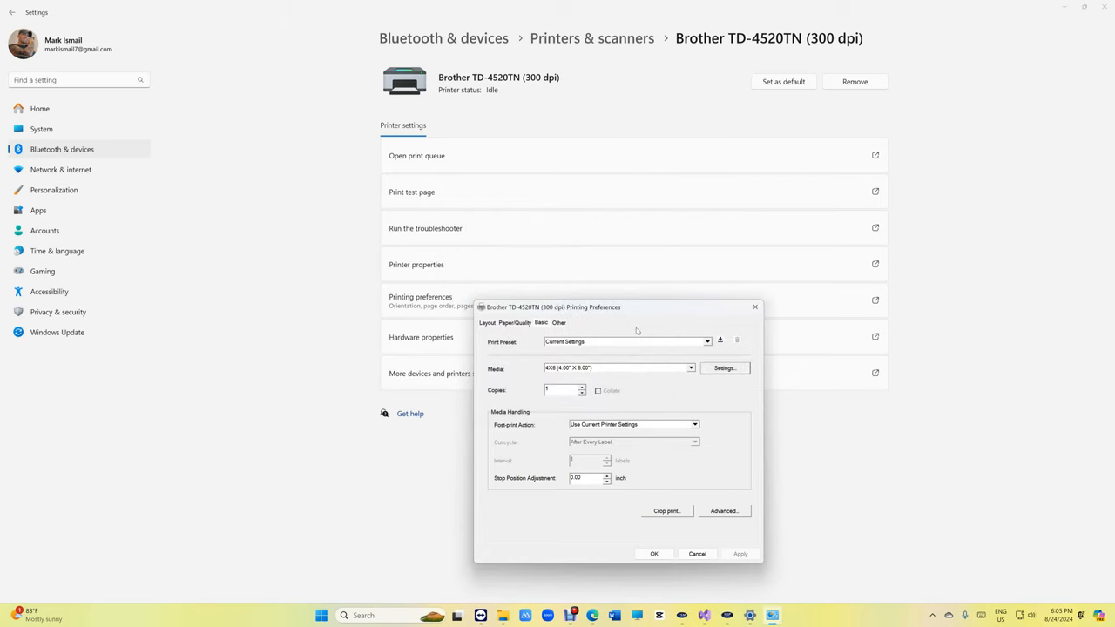
# Select Oil Change Sticker as the printer media and finish the oil change sticker data entry in VSM.
pyautogui.click(690, 367)
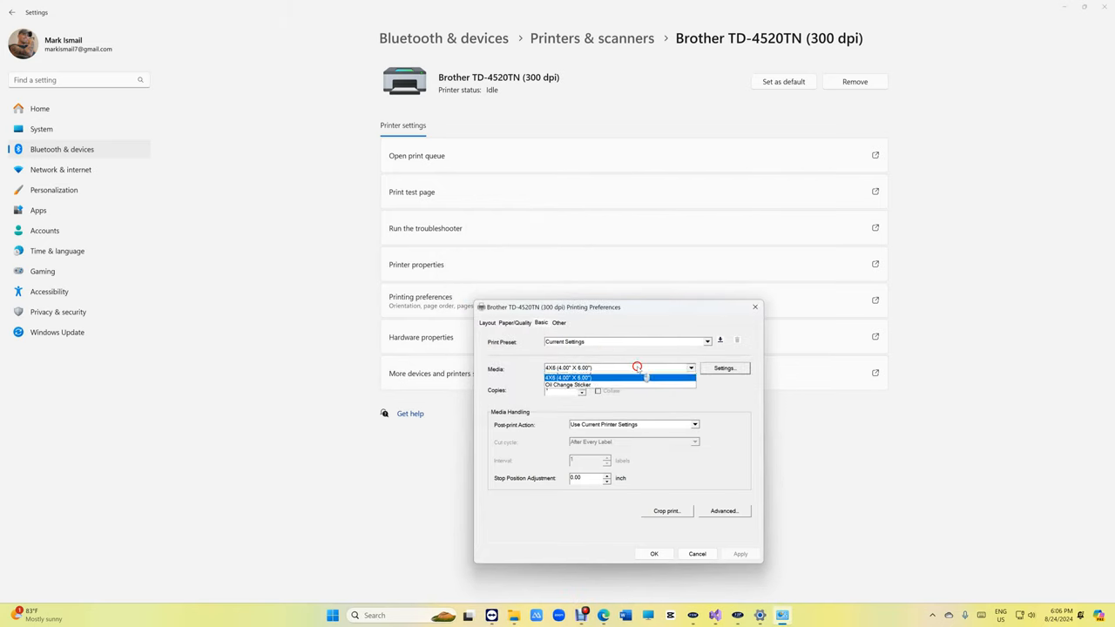
pyautogui.click(568, 385)
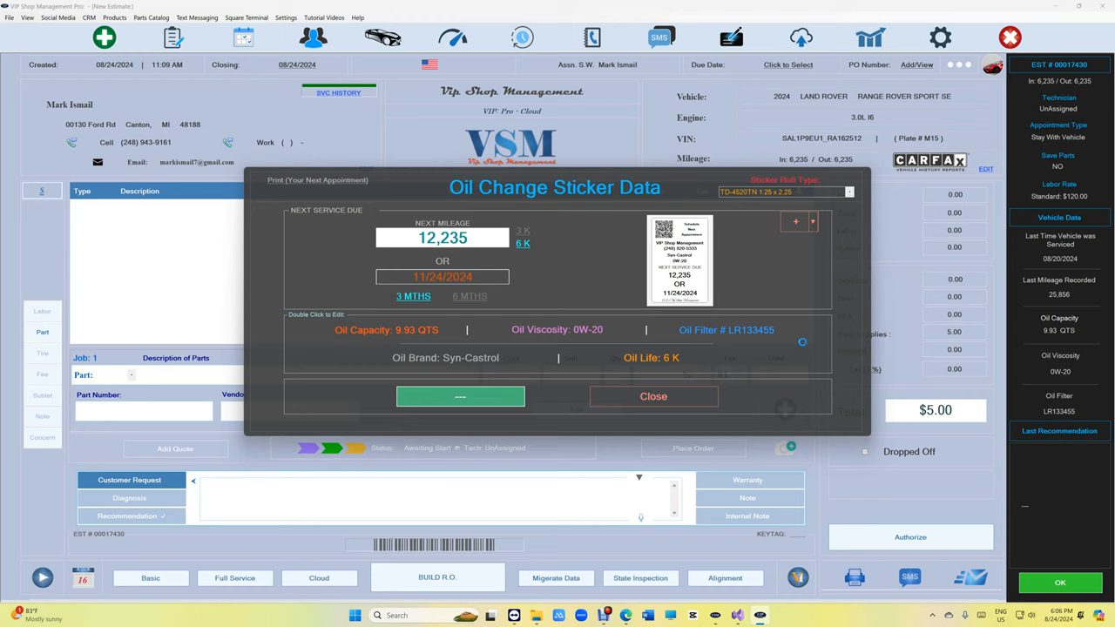
pyautogui.click(460, 397)
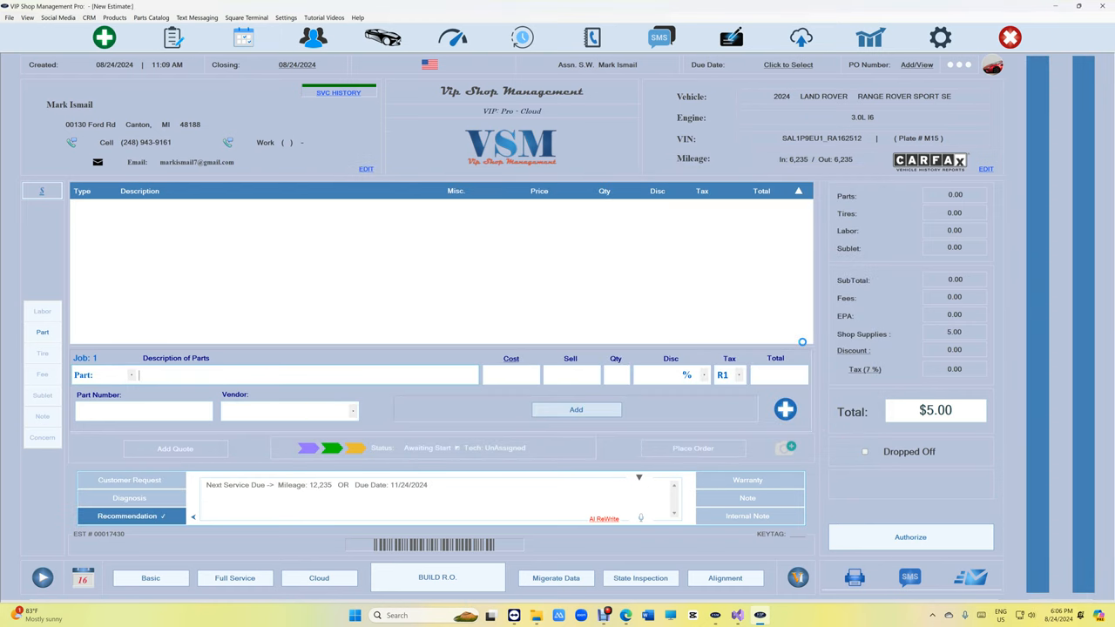